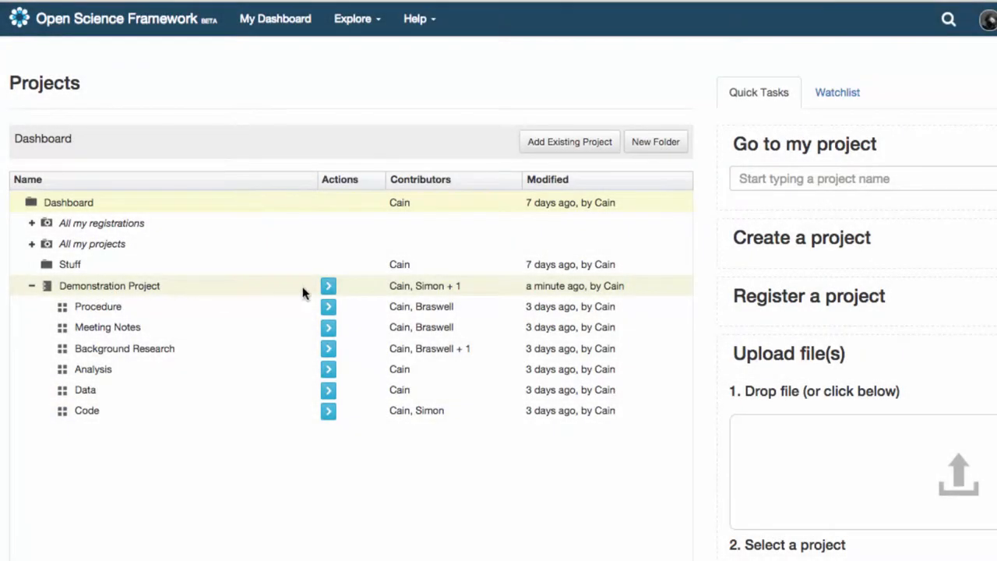
Open Demonstration Project from the dashboard and scroll to its Files widget.
click(109, 285)
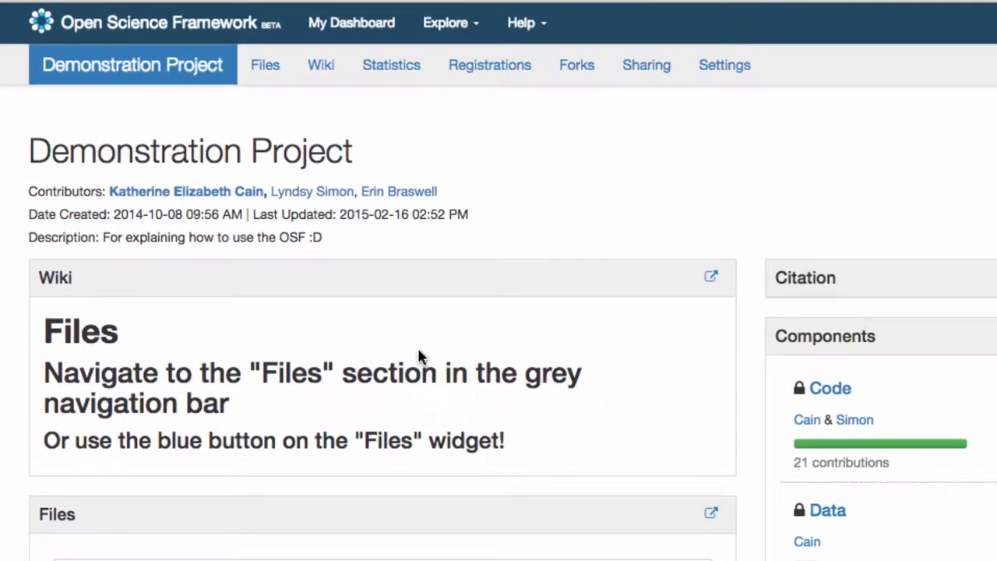
mouse_move(264, 65)
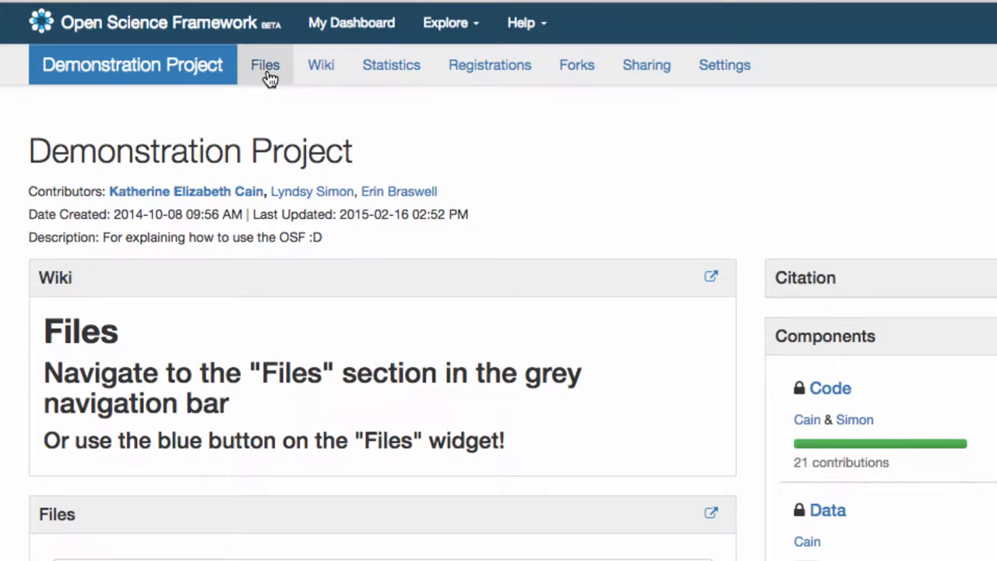
scroll(down, 3)
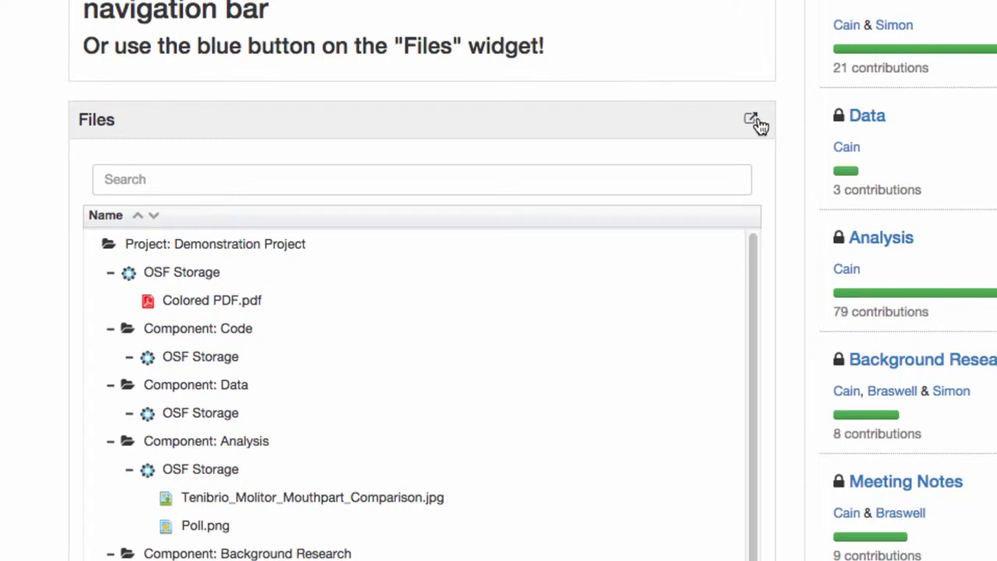
Open the full Files page and upload Salamander Ecology.pdf into OSF Storage.
click(750, 119)
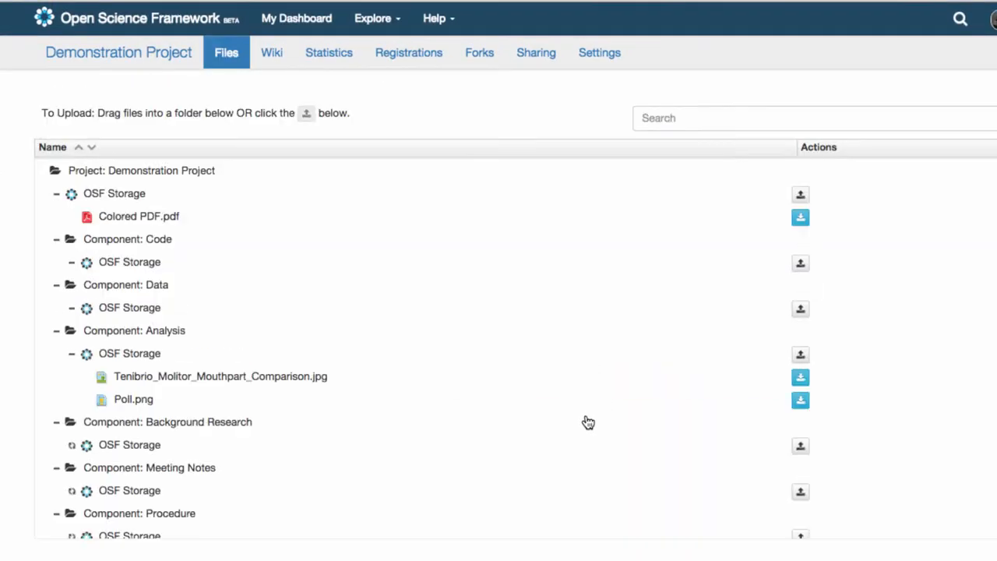
mouse_move(799, 376)
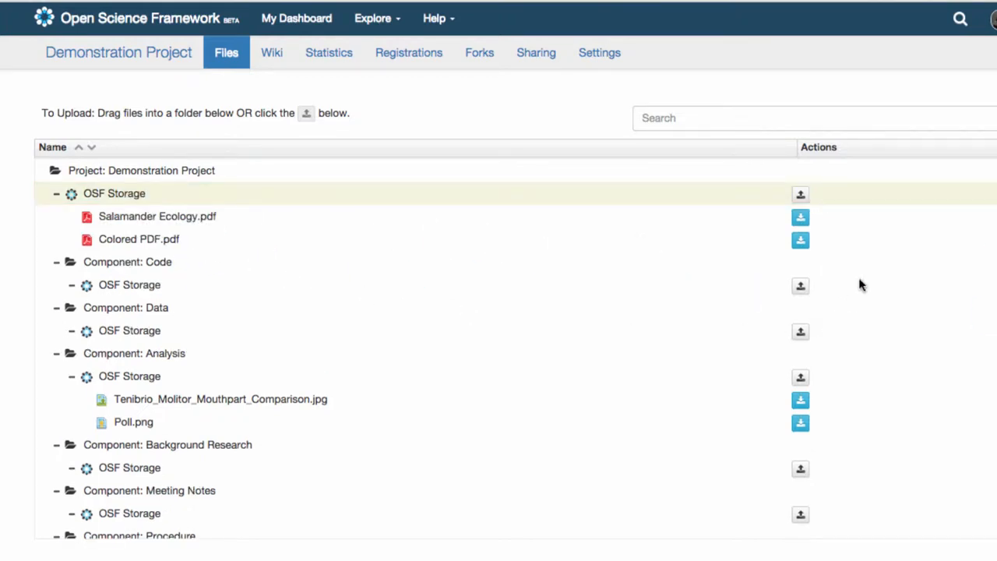
click(156, 216)
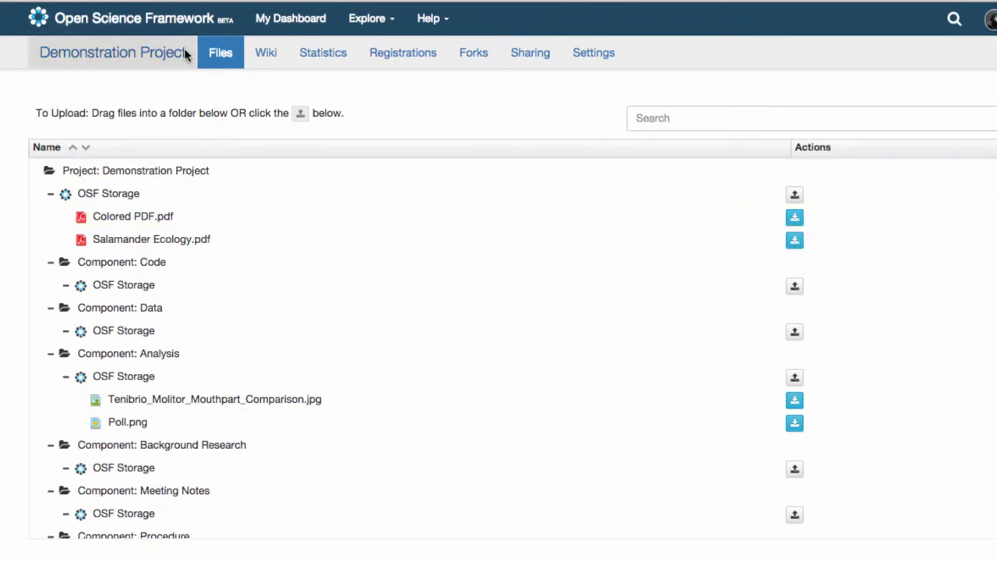
Return to the Demonstration Project overview, make it public, then private again.
click(113, 53)
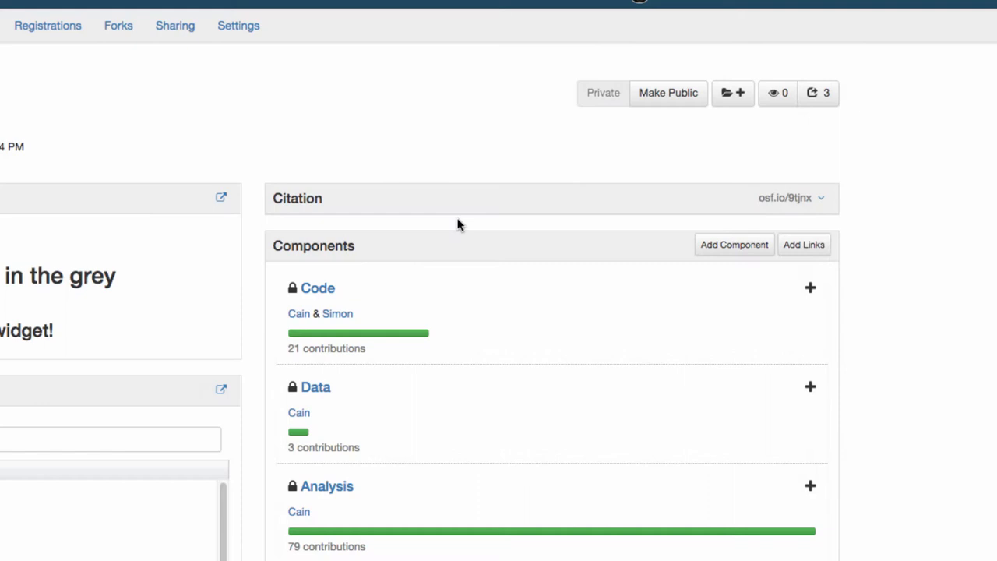
click(667, 92)
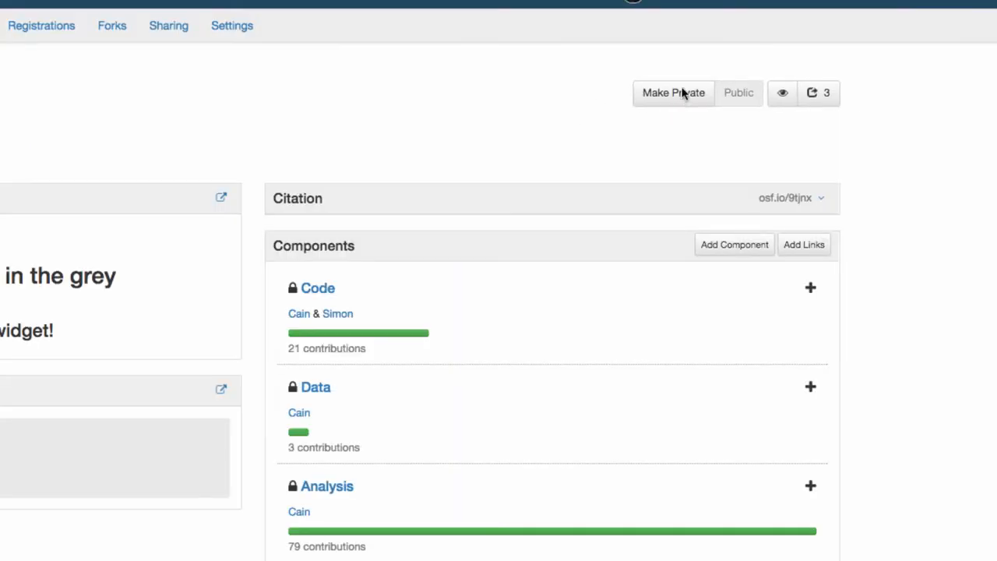
click(673, 93)
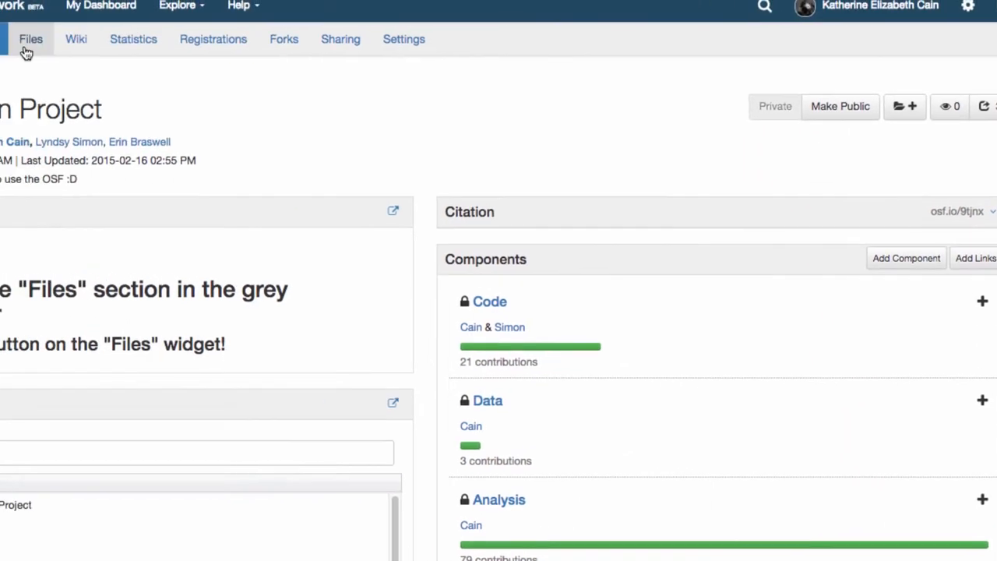
On the Files page, request deletion of Salamander Ecology.pdf to show the confirmation.
click(30, 39)
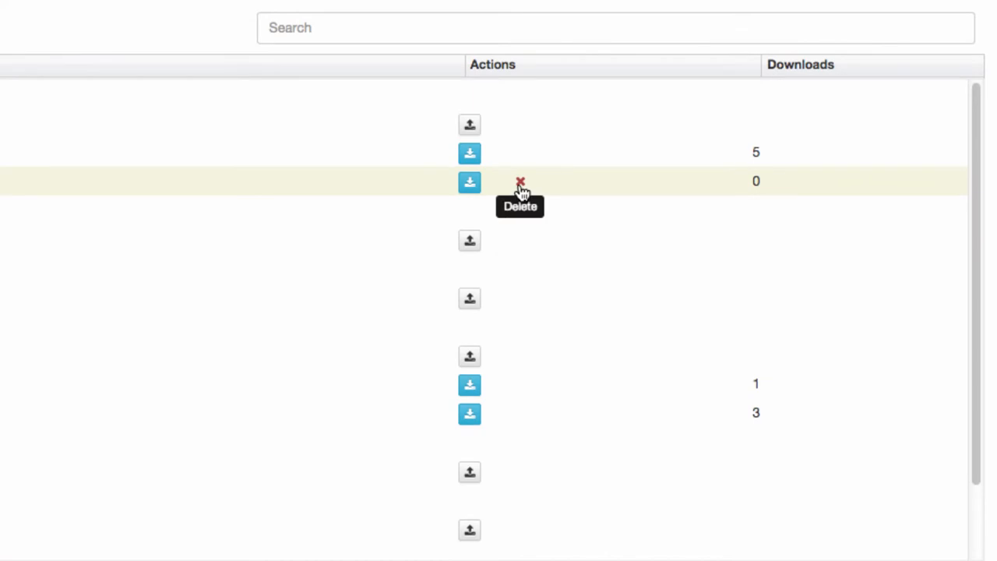
click(519, 181)
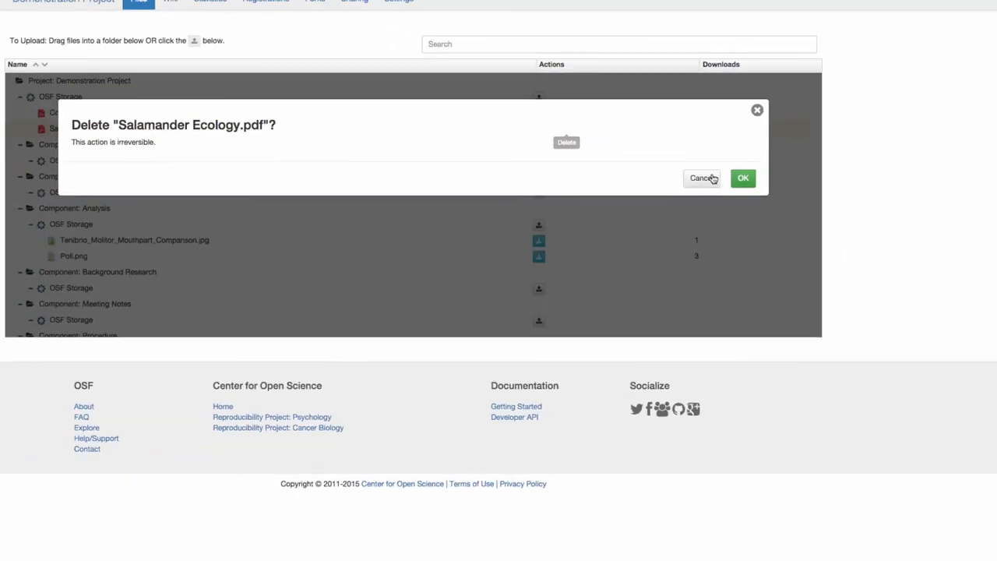